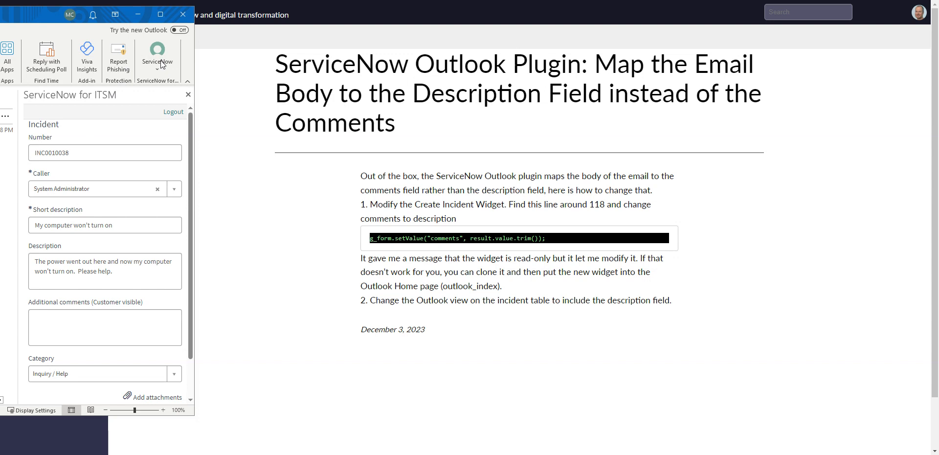
Step: Check the incident's Description holding the email body and the empty Additional comments
{"action": "left_click", "coordinate": [158, 57]}
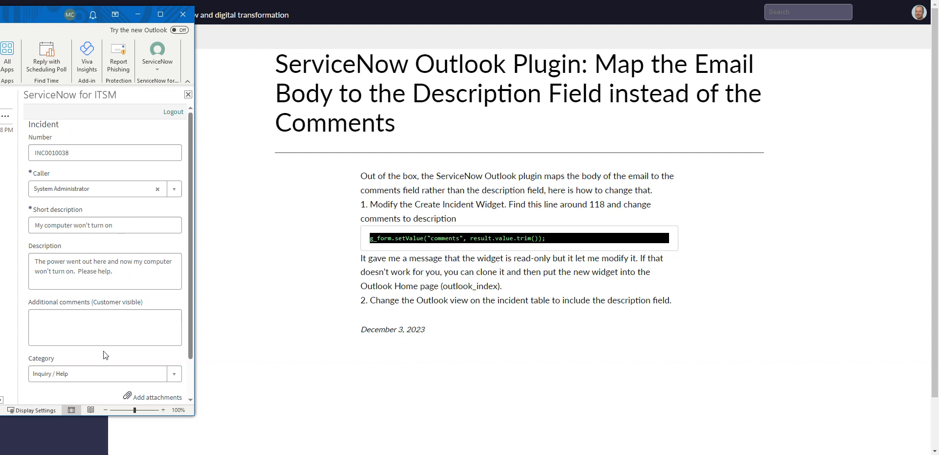
{"action": "mouse_move", "coordinate": [44, 248]}
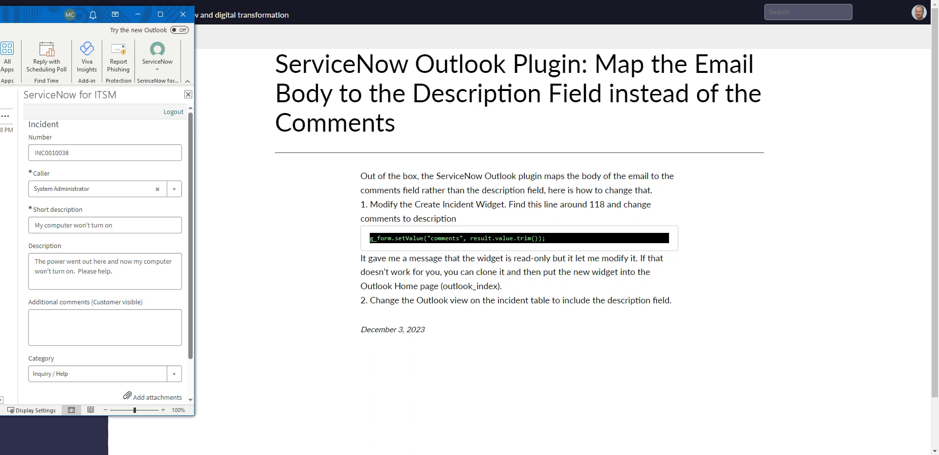
{"action": "left_click", "coordinate": [48, 267]}
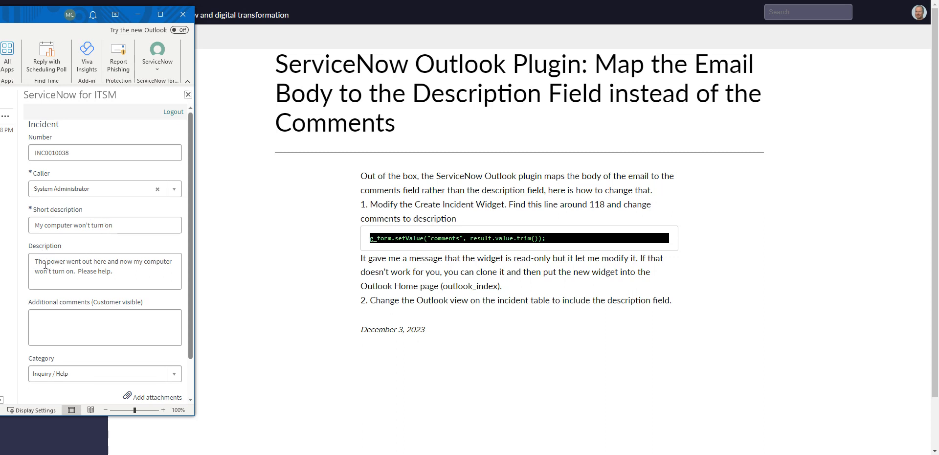
{"action": "left_click", "coordinate": [105, 271]}
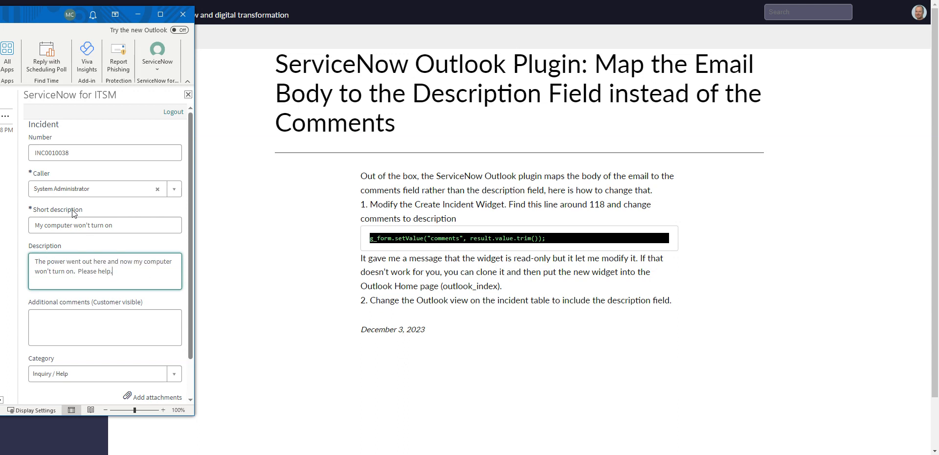
{"action": "mouse_move", "coordinate": [75, 215]}
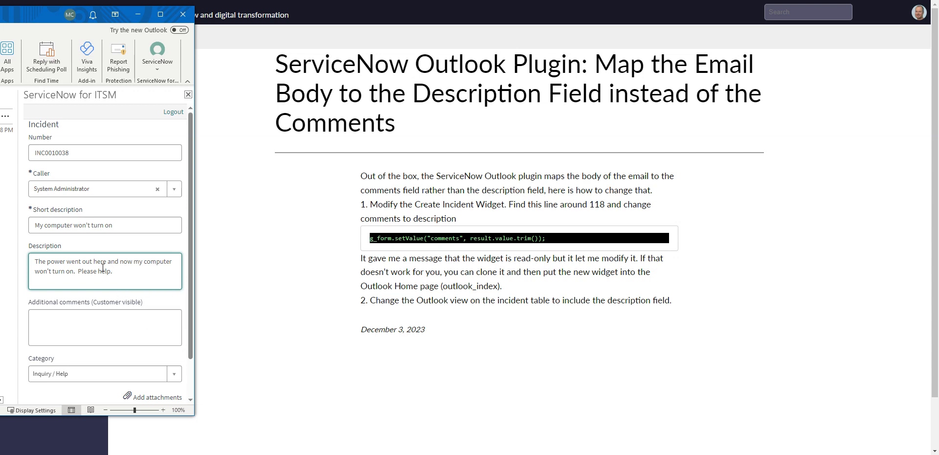
{"action": "triple_click", "coordinate": [90, 265]}
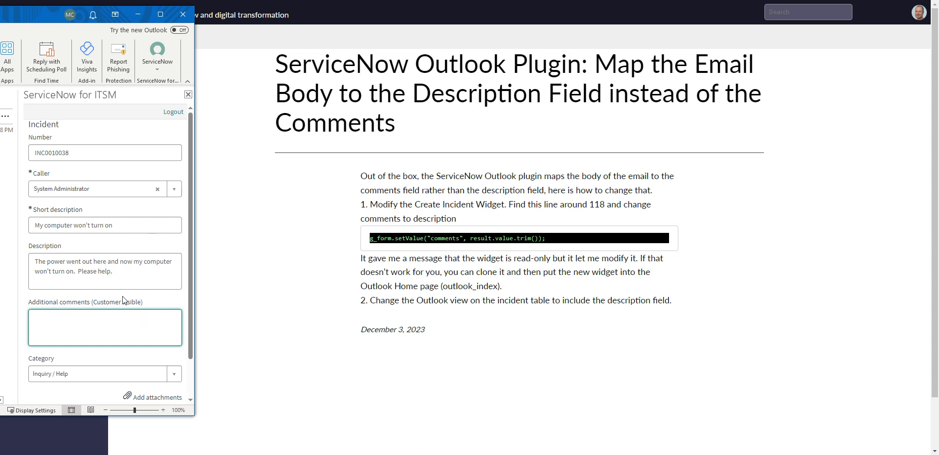
{"action": "left_click", "coordinate": [105, 270]}
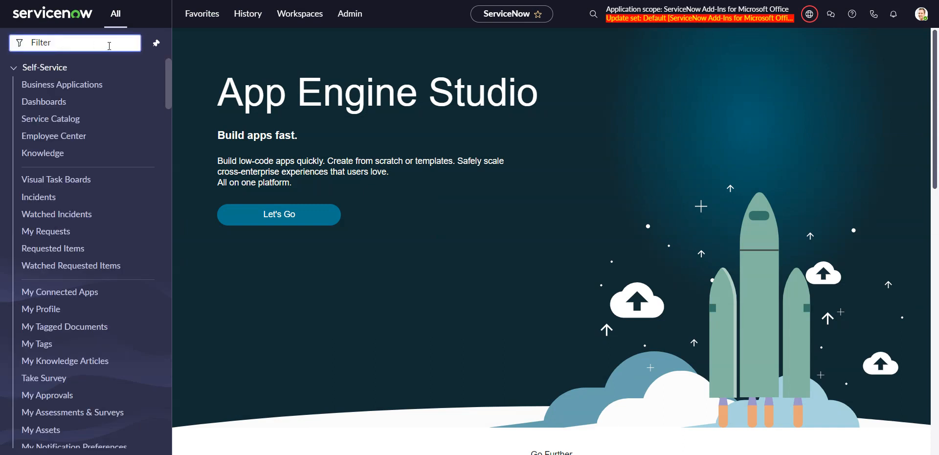
Step: Open Service Portal Widgets and filter Name by 'create incident' to find Create Incident
{"action": "type", "text": "widget"}
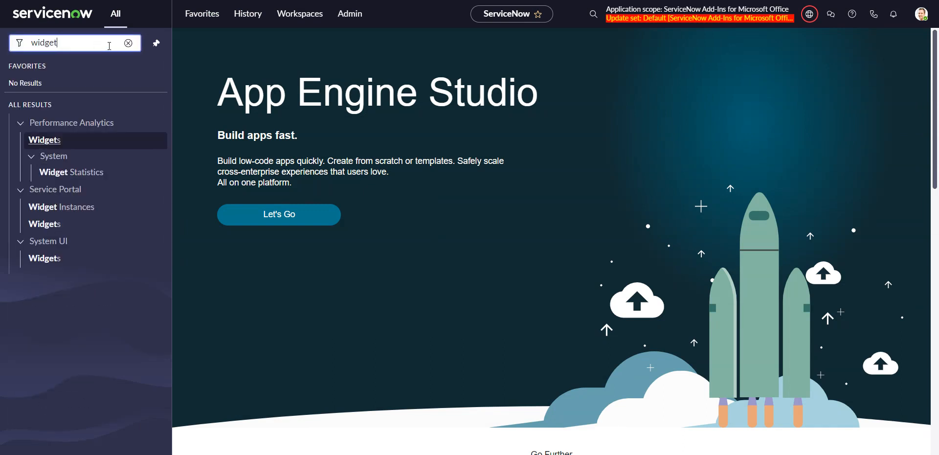
{"action": "mouse_move", "coordinate": [44, 223]}
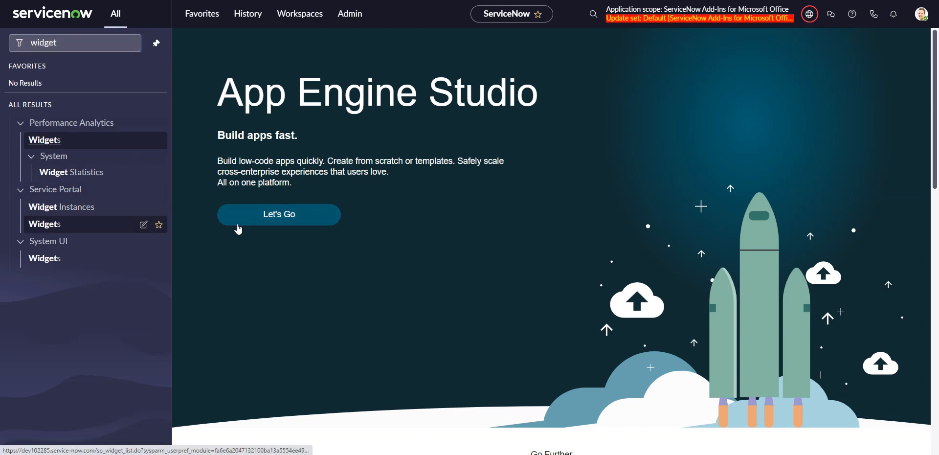
{"action": "left_click", "coordinate": [44, 224]}
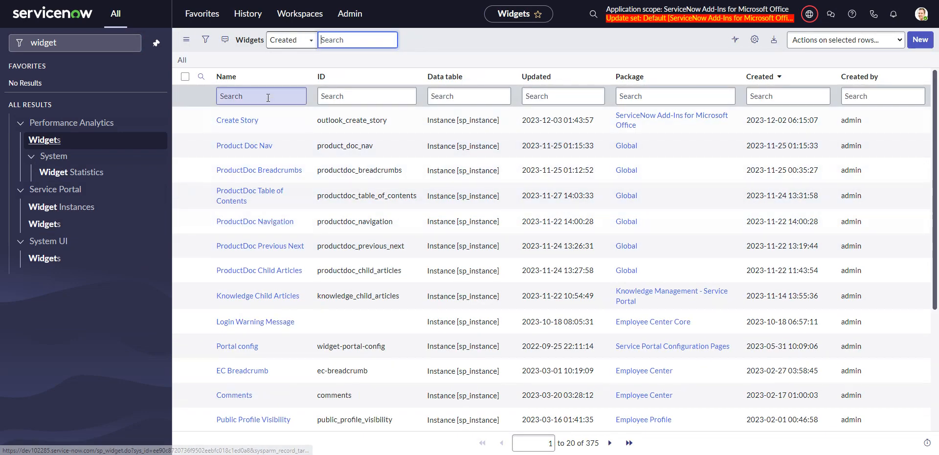
{"action": "type", "text": "cr"}
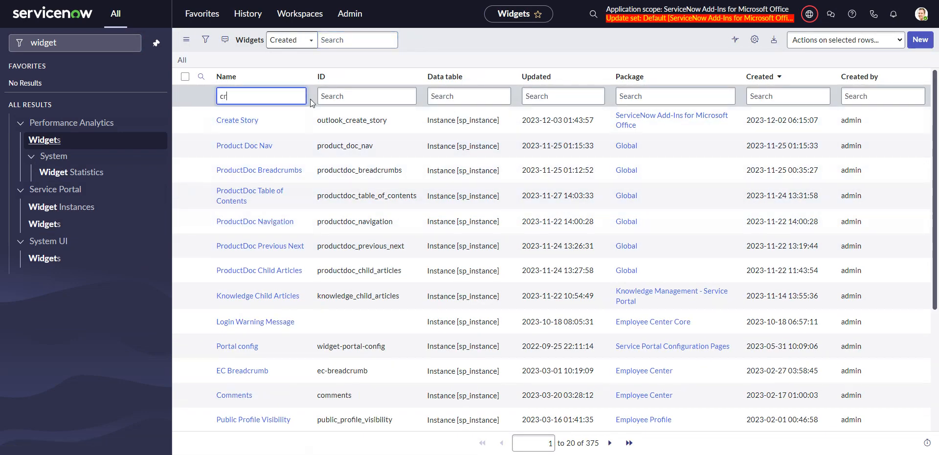
{"action": "type", "text": "create incident"}
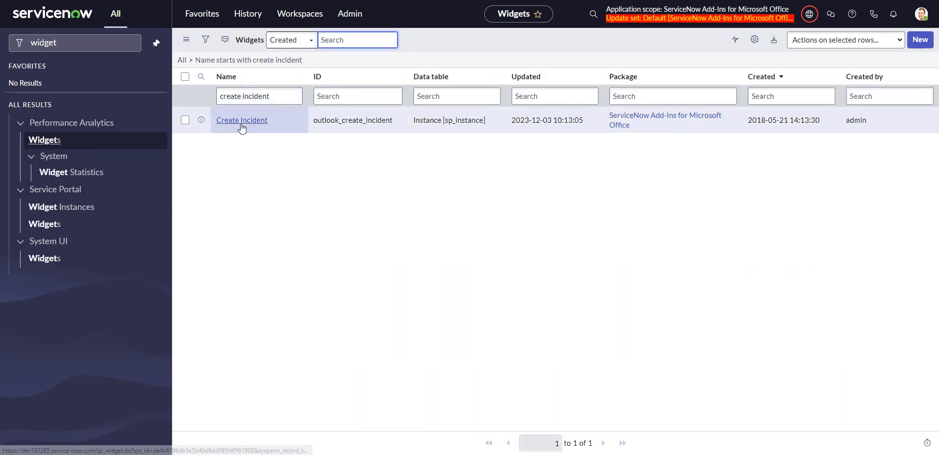
{"action": "left_click", "coordinate": [241, 121]}
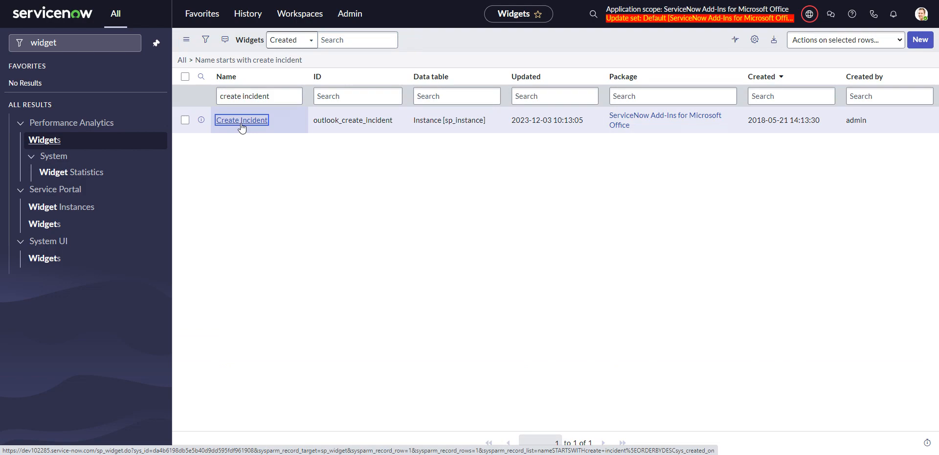
Step: Scroll the Create Incident client controller to populateFields and its email subject and body mapping
{"action": "left_click", "coordinate": [241, 120]}
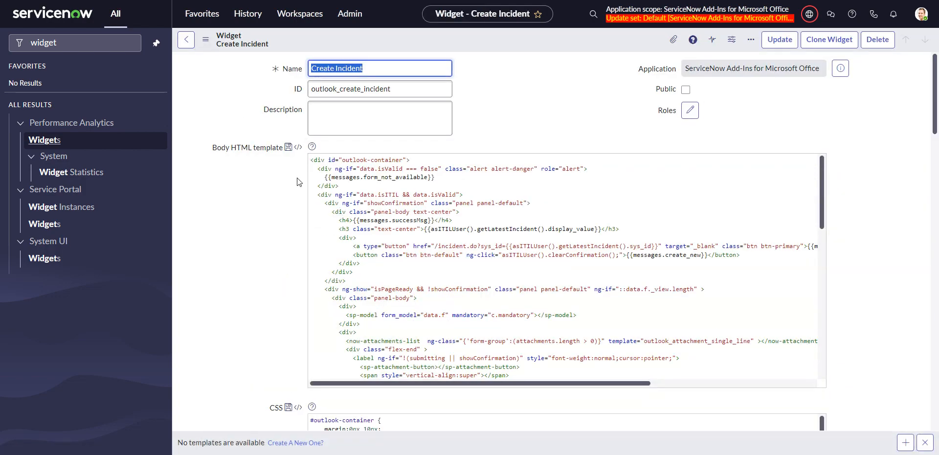
{"action": "scroll", "scroll_direction": "down", "scroll_amount": 3}
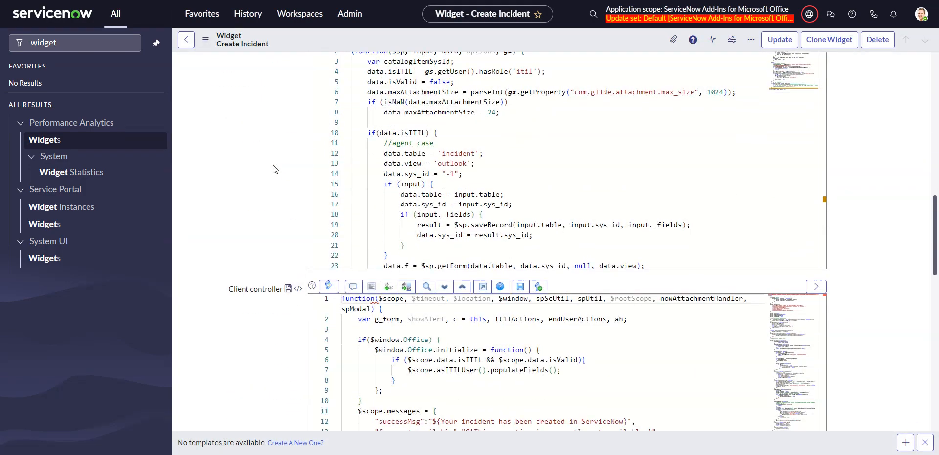
{"action": "scroll", "scroll_direction": "down", "scroll_amount": 3}
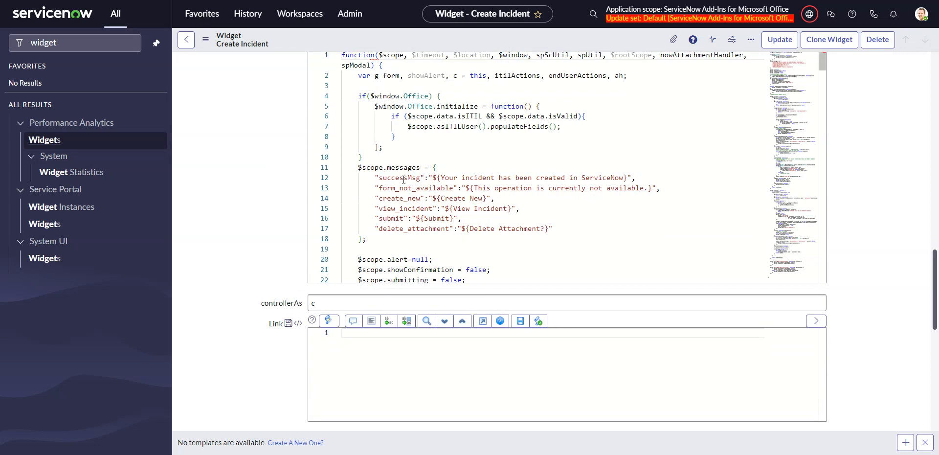
{"action": "scroll", "scroll_direction": "down", "scroll_amount": 3}
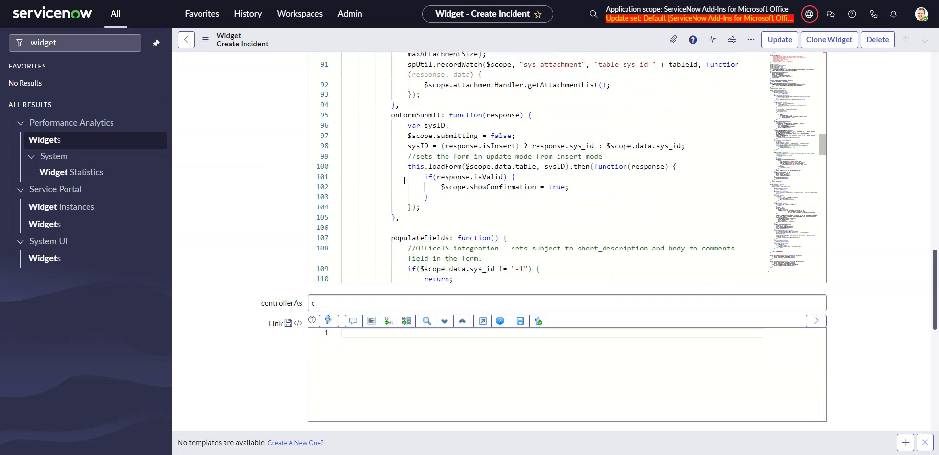
{"action": "scroll", "scroll_direction": "down", "scroll_amount": 3}
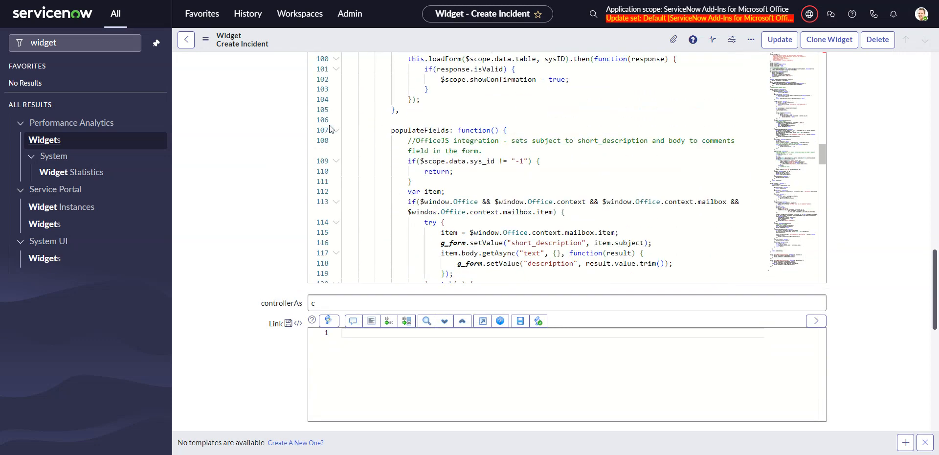
{"action": "double_click", "coordinate": [420, 131]}
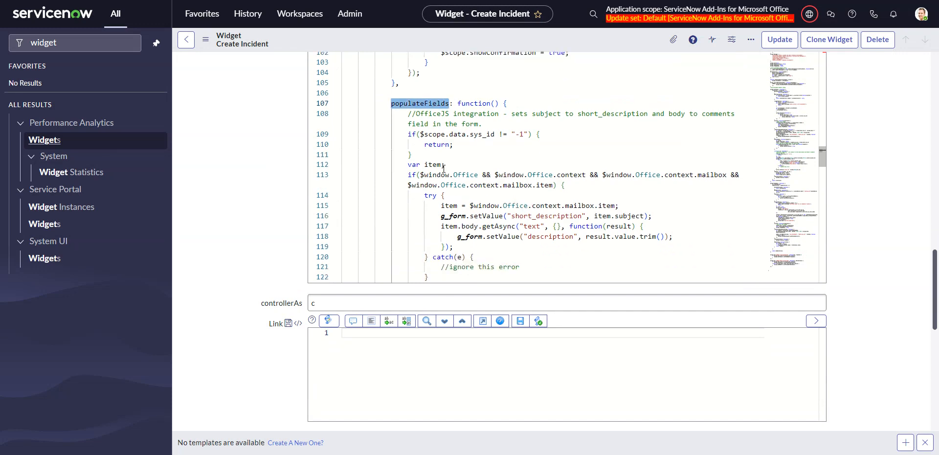
{"action": "scroll", "scroll_direction": "down", "scroll_amount": 3}
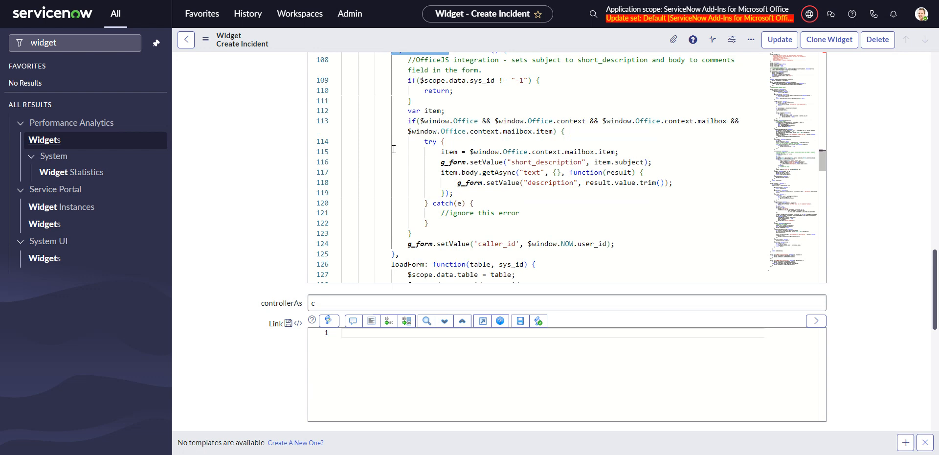
{"action": "mouse_move", "coordinate": [487, 153]}
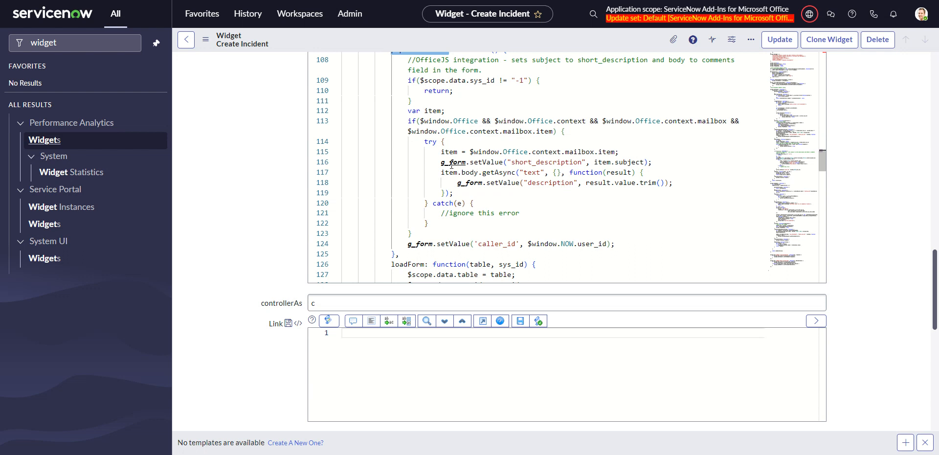
{"action": "double_click", "coordinate": [546, 163]}
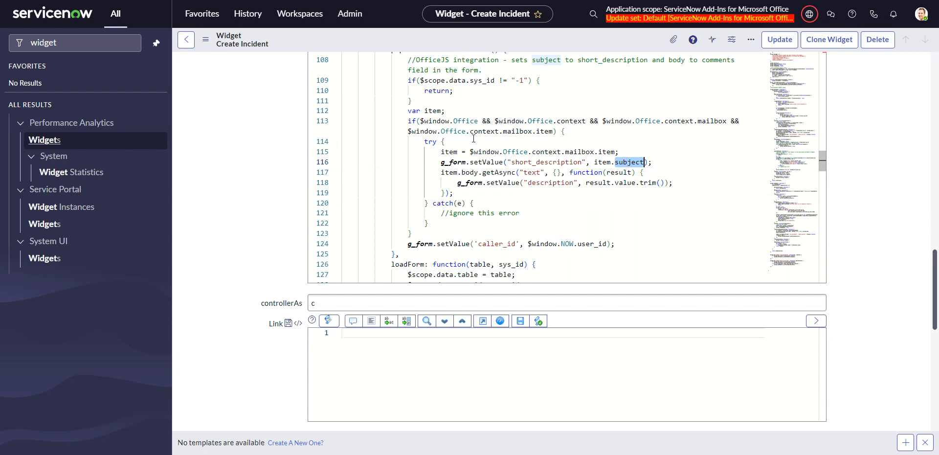
{"action": "scroll", "scroll_direction": "up", "scroll_amount": 3}
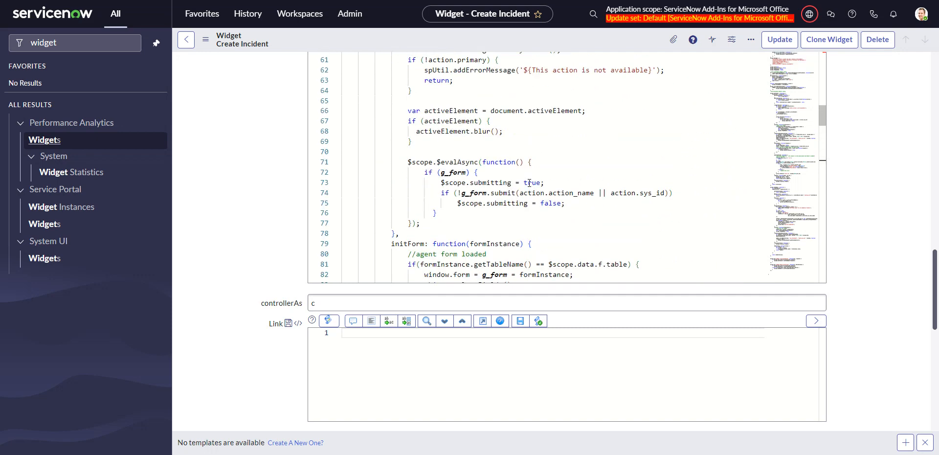
{"action": "scroll", "scroll_direction": "down", "scroll_amount": 3}
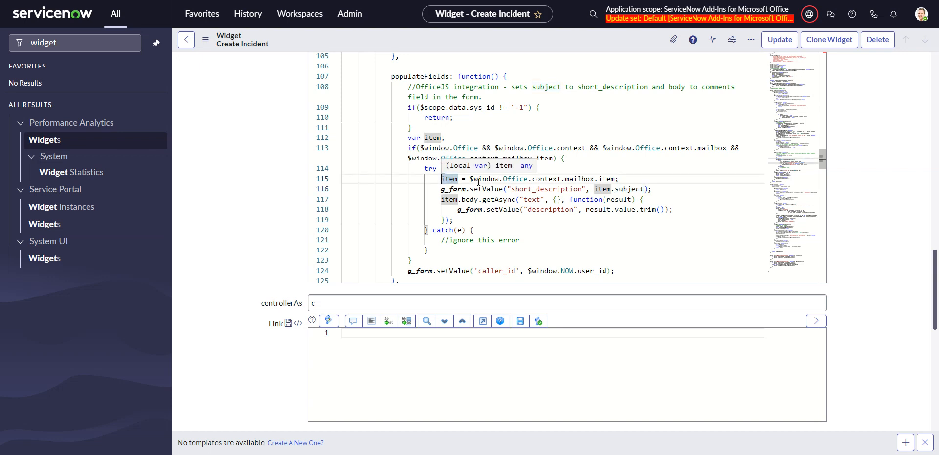
{"action": "mouse_move", "coordinate": [541, 181]}
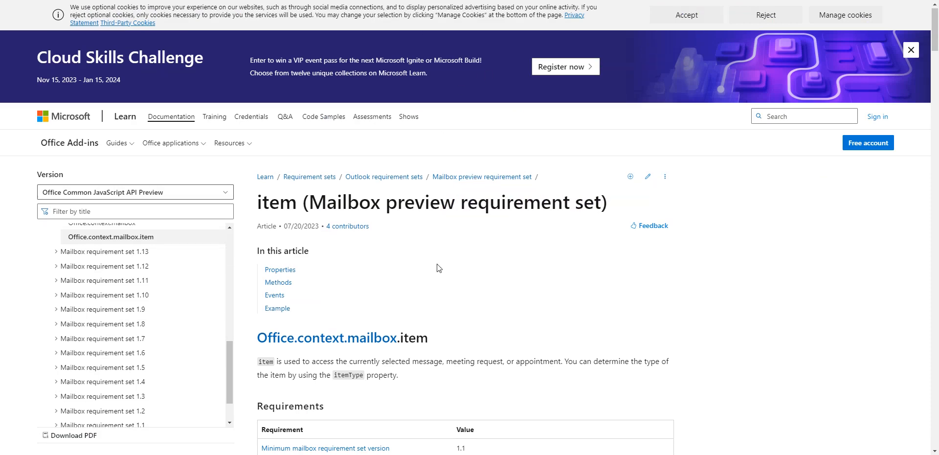
Step: Scroll the Office.context.mailbox.item properties table past the body property
{"action": "scroll", "scroll_direction": "down", "scroll_amount": 3}
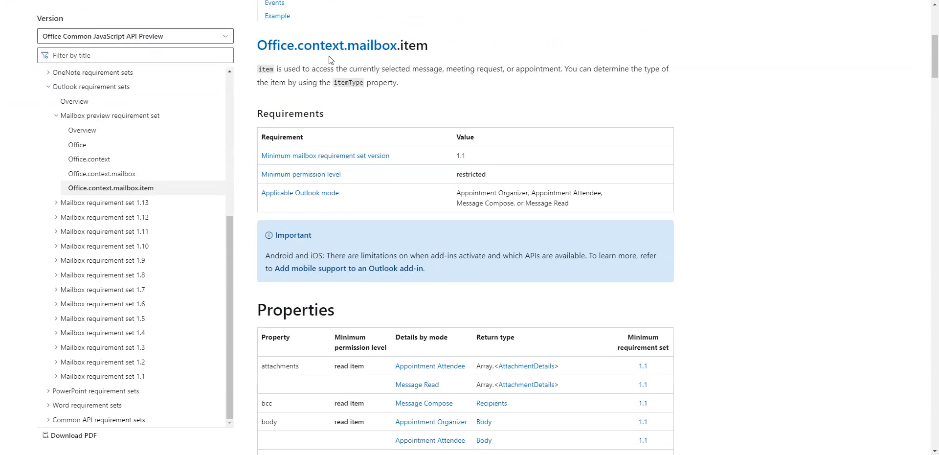
{"action": "scroll", "scroll_direction": "down", "scroll_amount": 3}
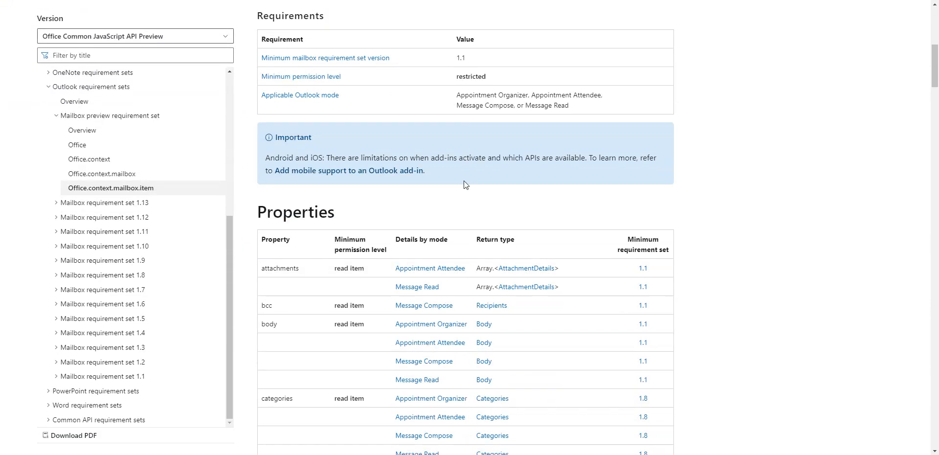
{"action": "scroll", "scroll_direction": "down", "scroll_amount": 3}
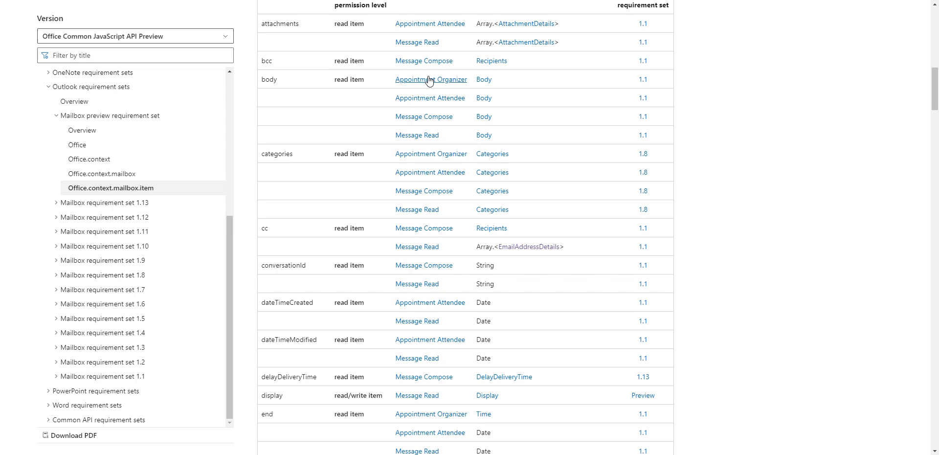
{"action": "mouse_move", "coordinate": [424, 60]}
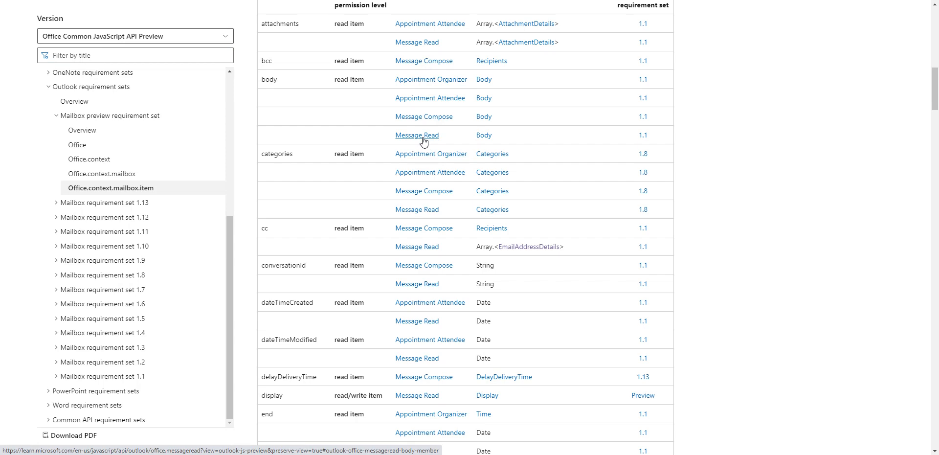
{"action": "scroll", "scroll_direction": "down", "scroll_amount": 3}
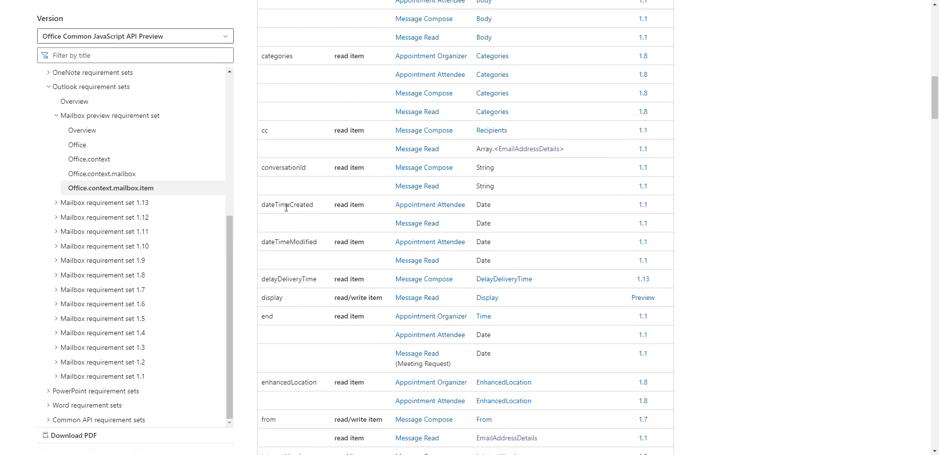
{"action": "scroll", "scroll_direction": "down", "scroll_amount": 3}
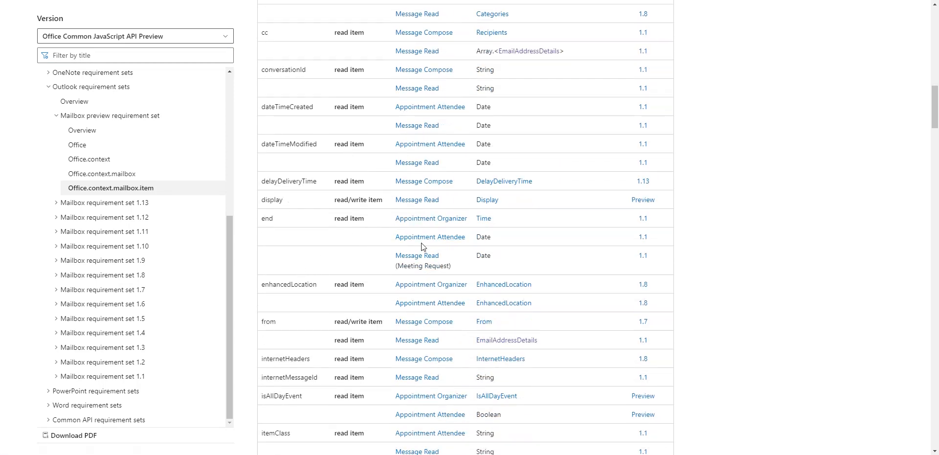
{"action": "scroll", "scroll_direction": "down", "scroll_amount": 3}
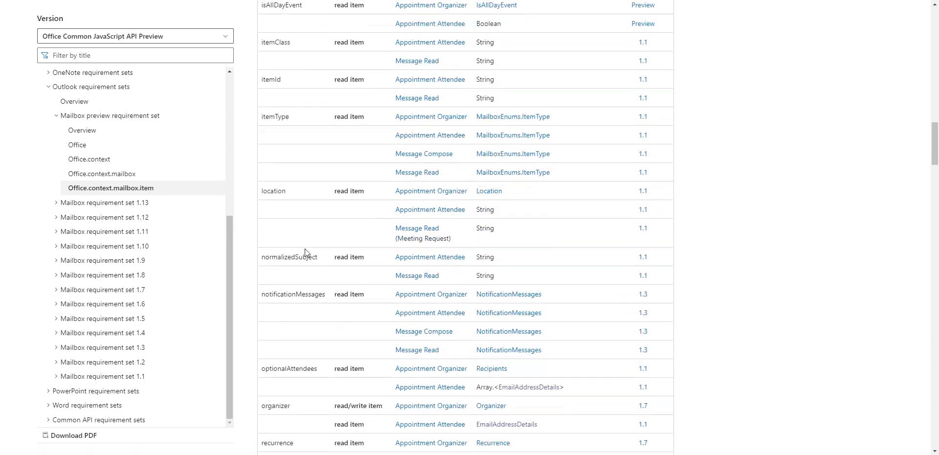
{"action": "mouse_move", "coordinate": [368, 139]}
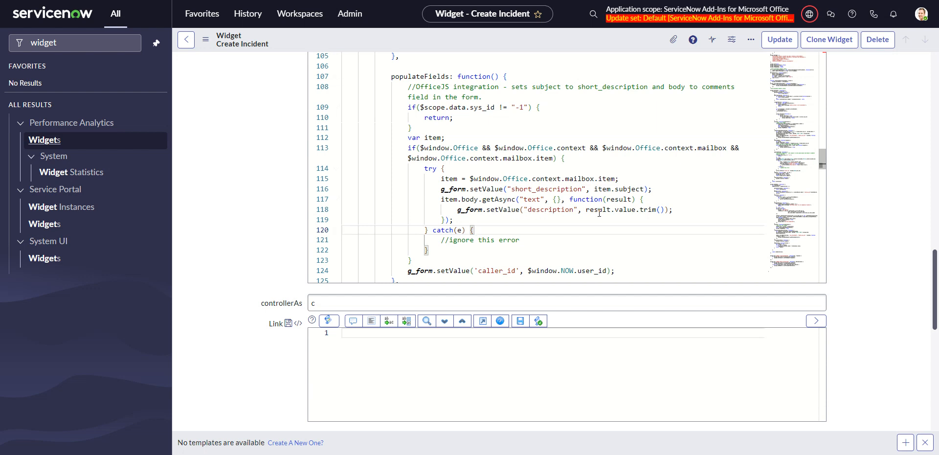
{"action": "mouse_move", "coordinate": [620, 210]}
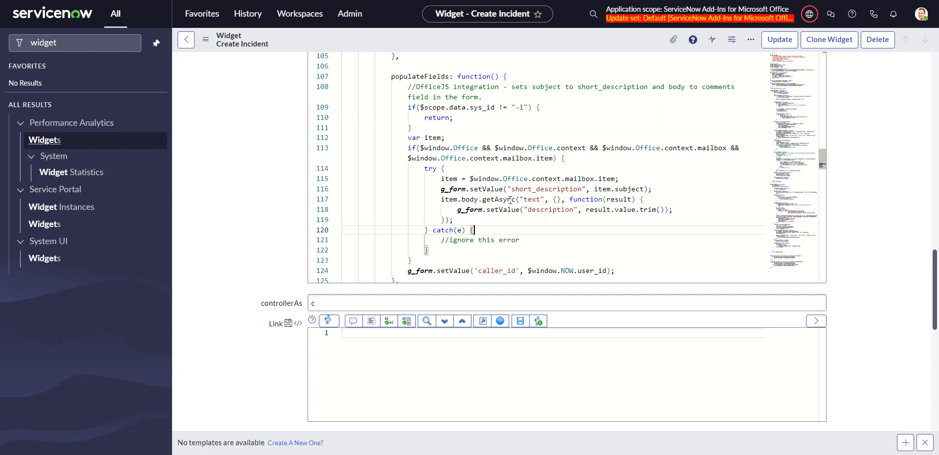
{"action": "mouse_move", "coordinate": [368, 77]}
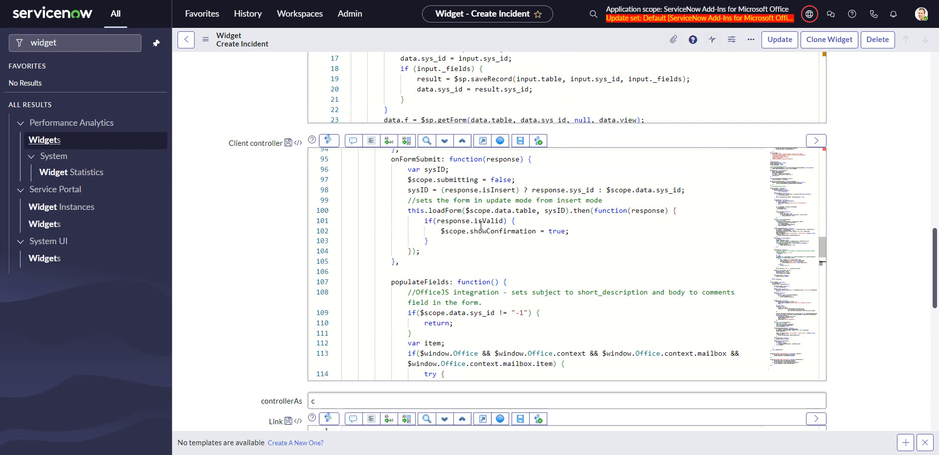
{"action": "mouse_move", "coordinate": [660, 198]}
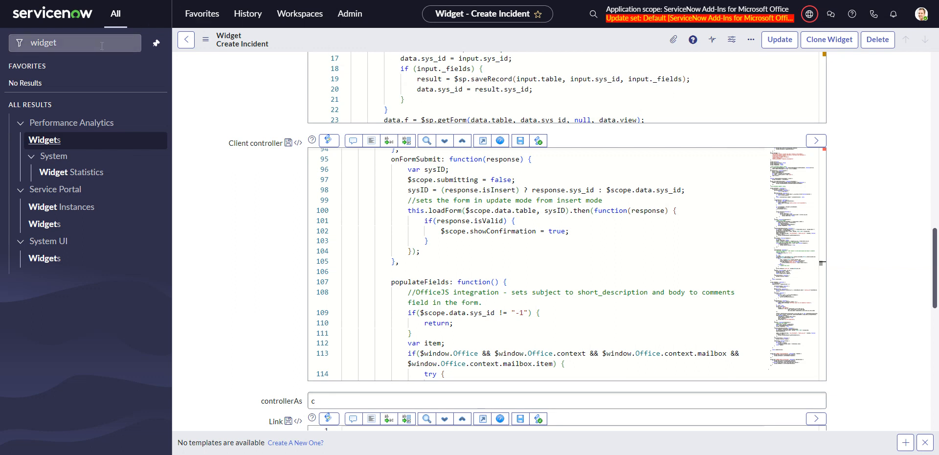
Step: Find the outlook_index page by title 'outlook' and open Outlook Home in the portal designer
{"action": "left_click", "coordinate": [75, 42]}
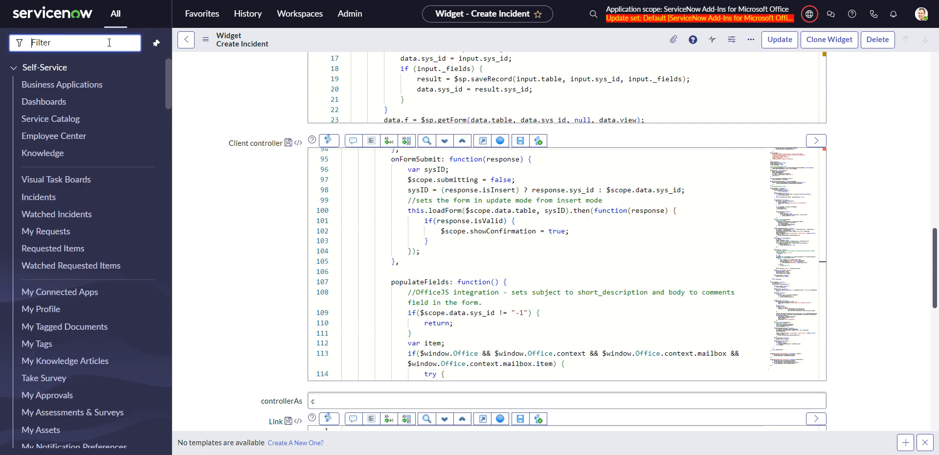
{"action": "type", "text": "pages"}
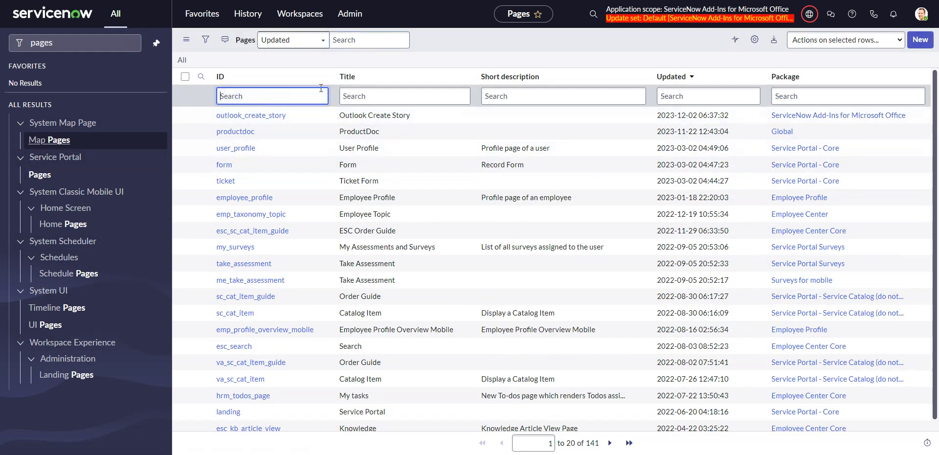
{"action": "type", "text": "outlook"}
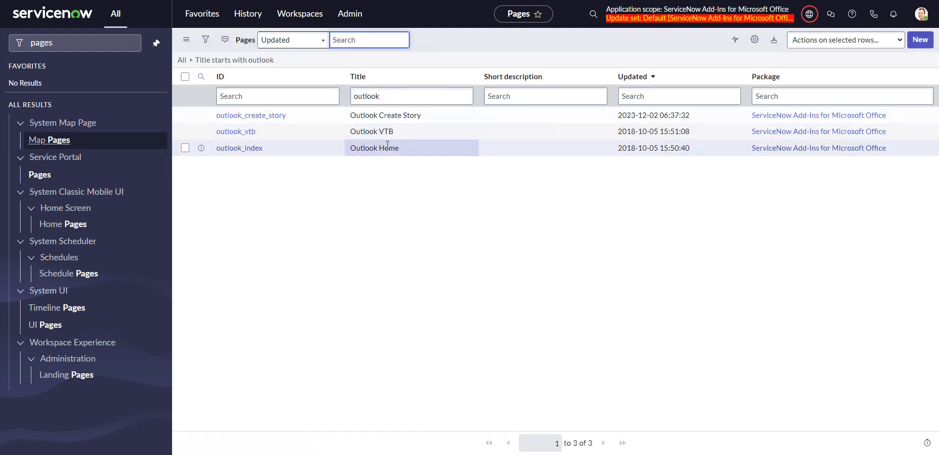
{"action": "left_click", "coordinate": [238, 148]}
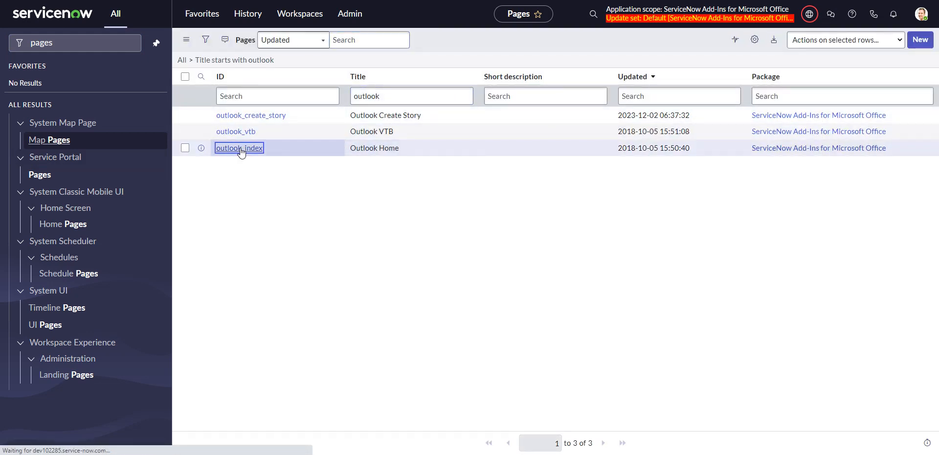
{"action": "left_click", "coordinate": [238, 148]}
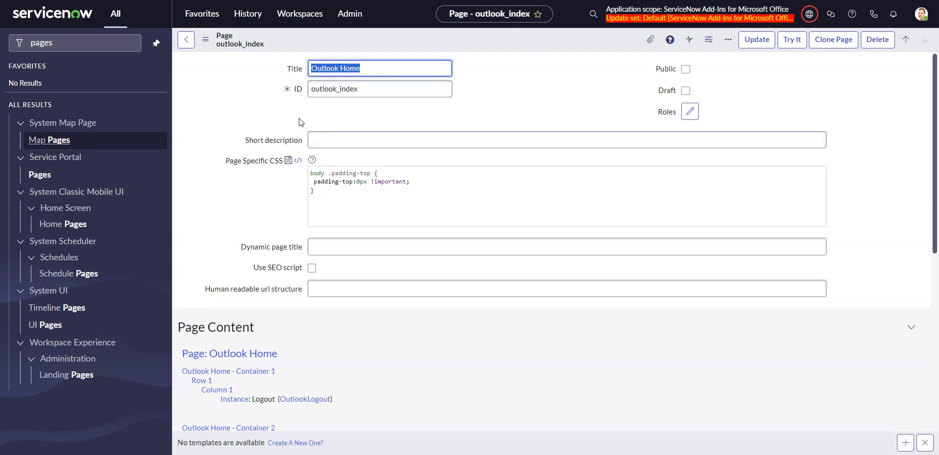
{"action": "scroll", "scroll_direction": "down", "scroll_amount": 3}
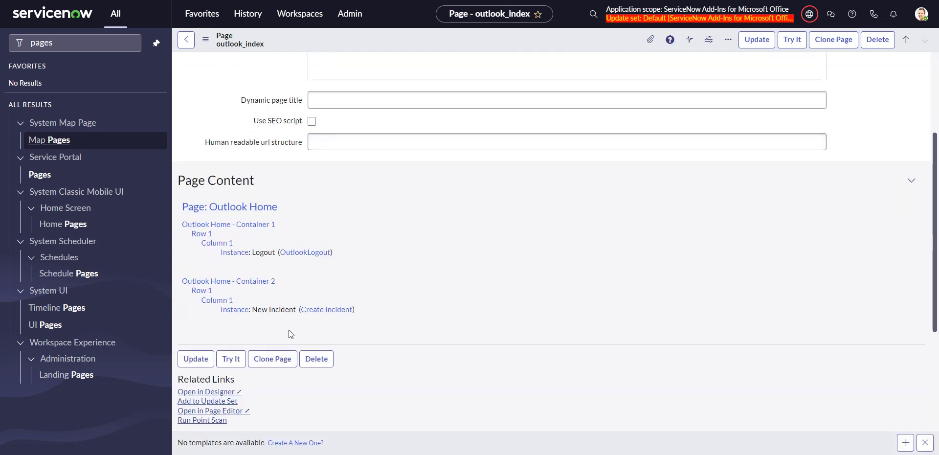
{"action": "mouse_move", "coordinate": [224, 398]}
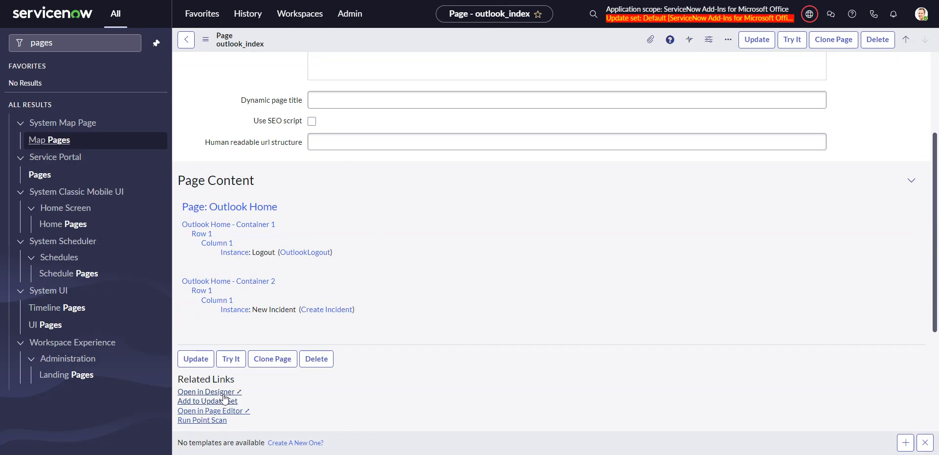
{"action": "left_click", "coordinate": [206, 391]}
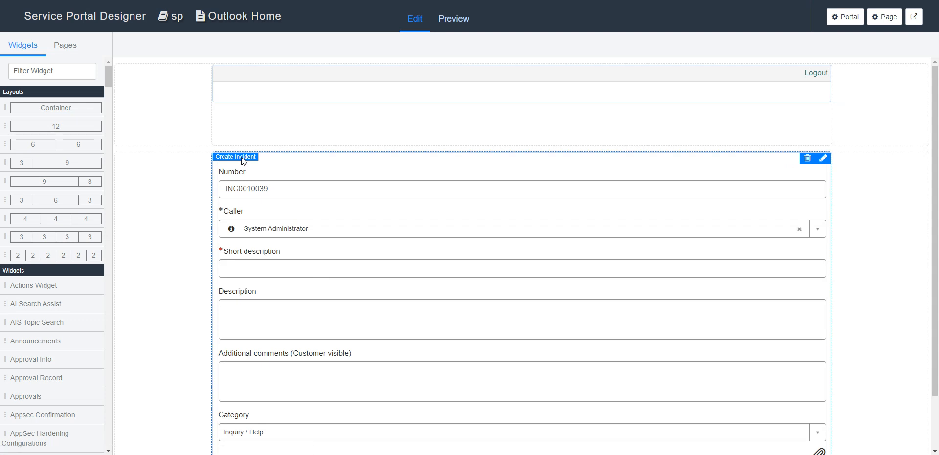
{"action": "mouse_move", "coordinate": [812, 168]}
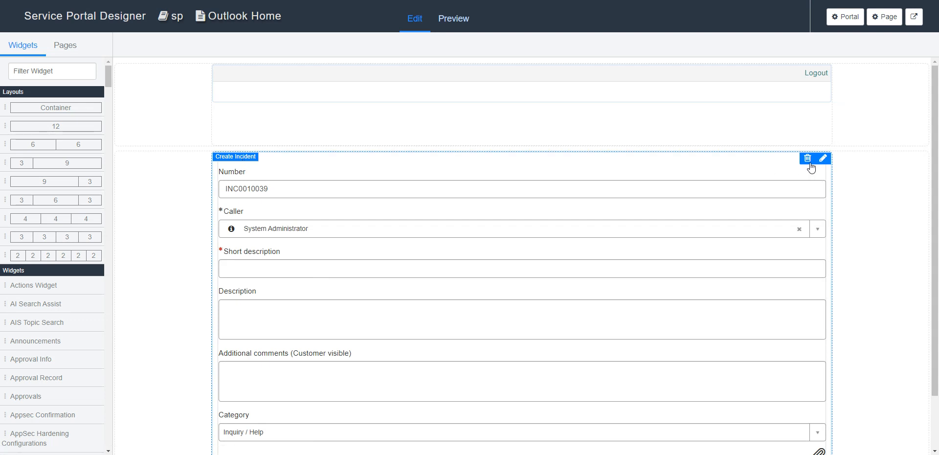
{"action": "mouse_move", "coordinate": [768, 165]}
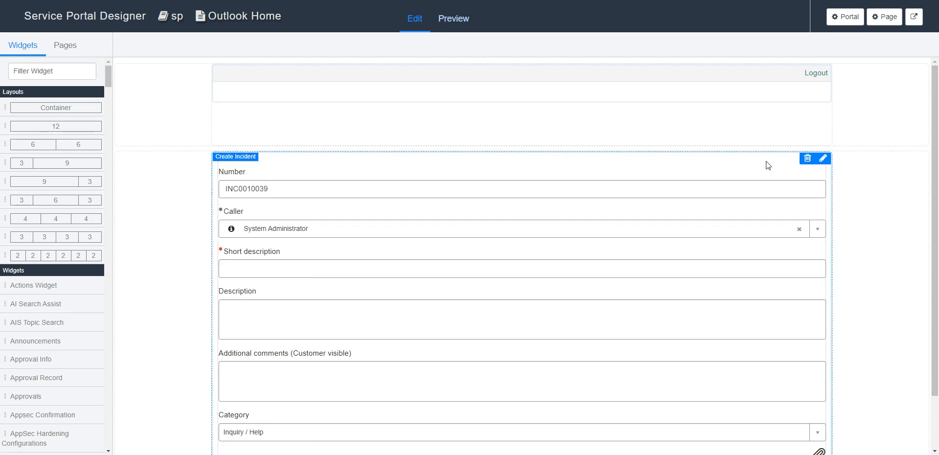
{"action": "mouse_move", "coordinate": [294, 203]}
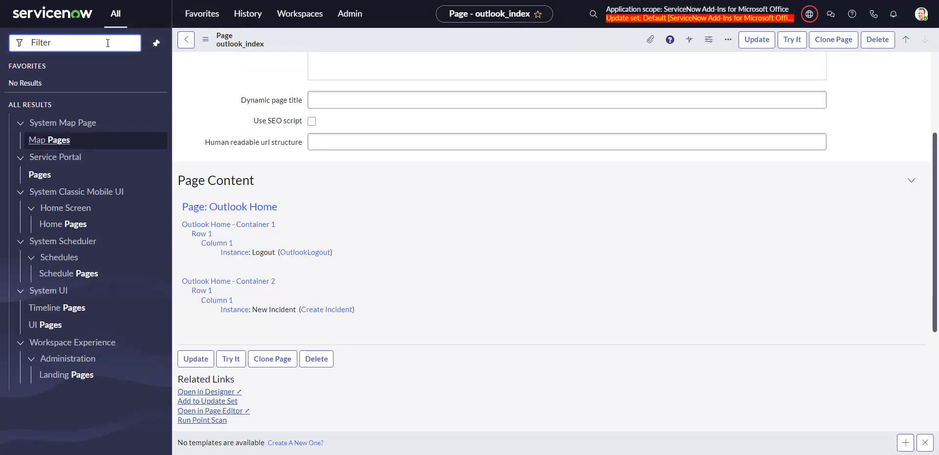
Step: Filter the navigator for incidents and open INC0010002 in the Outlook view
{"action": "type", "text": "incident"}
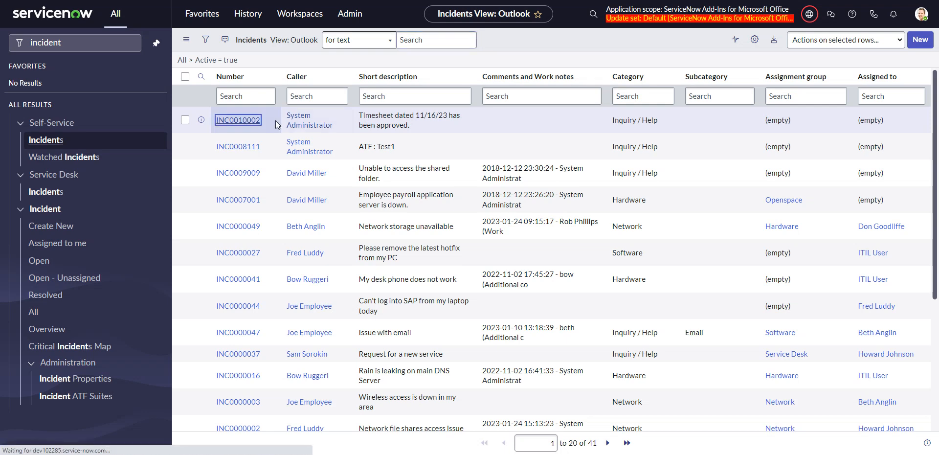
{"action": "left_click", "coordinate": [237, 120]}
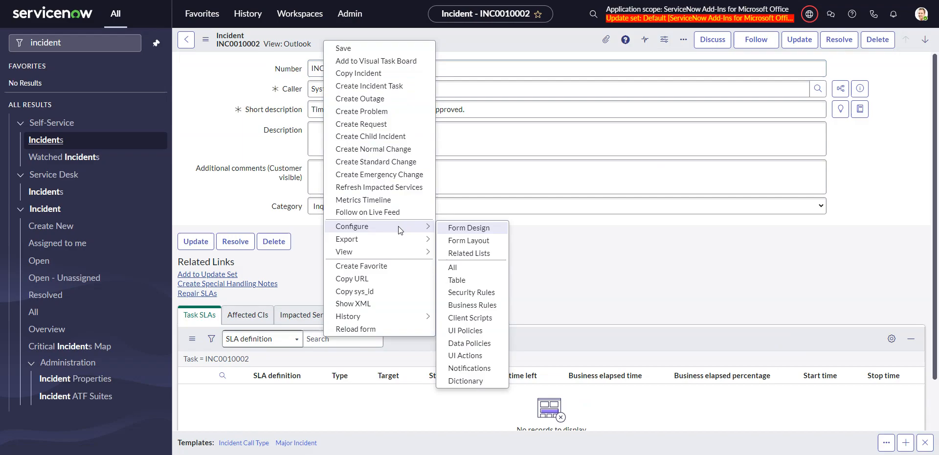
Step: Open Form Design to review the Incident form's Outlook view fields
{"action": "left_click", "coordinate": [470, 228]}
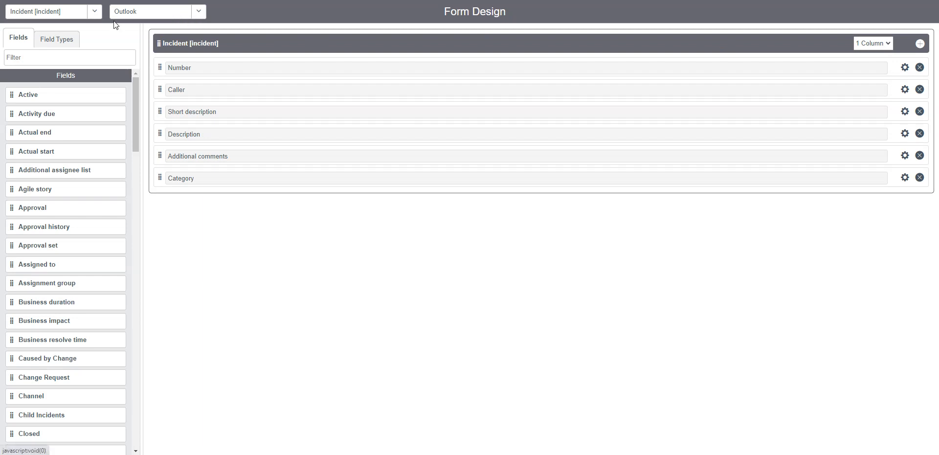
{"action": "mouse_move", "coordinate": [123, 20]}
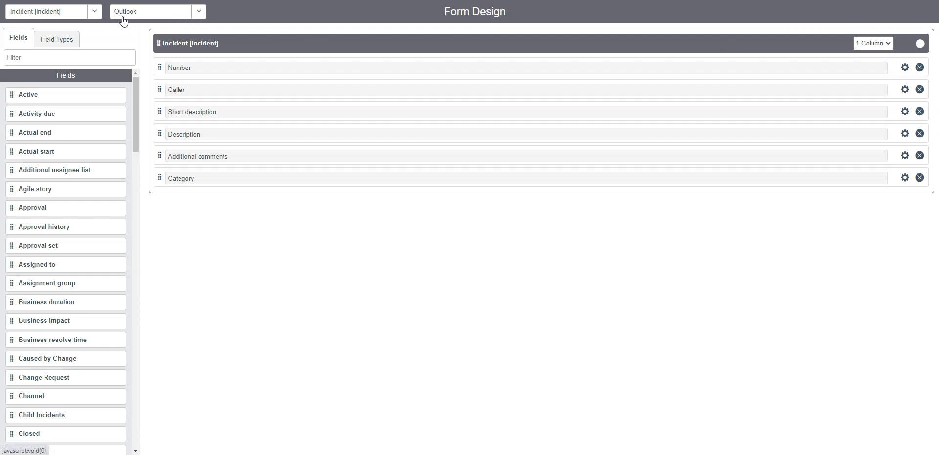
{"action": "mouse_move", "coordinate": [201, 123]}
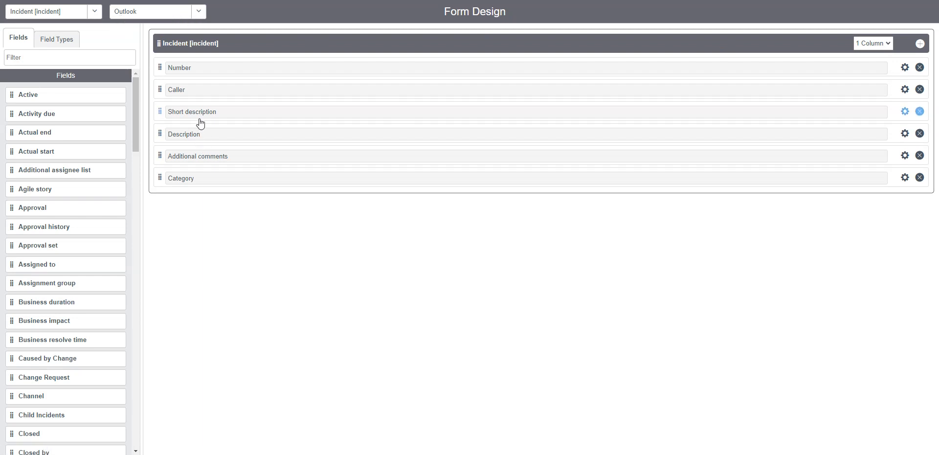
{"action": "mouse_move", "coordinate": [203, 143]}
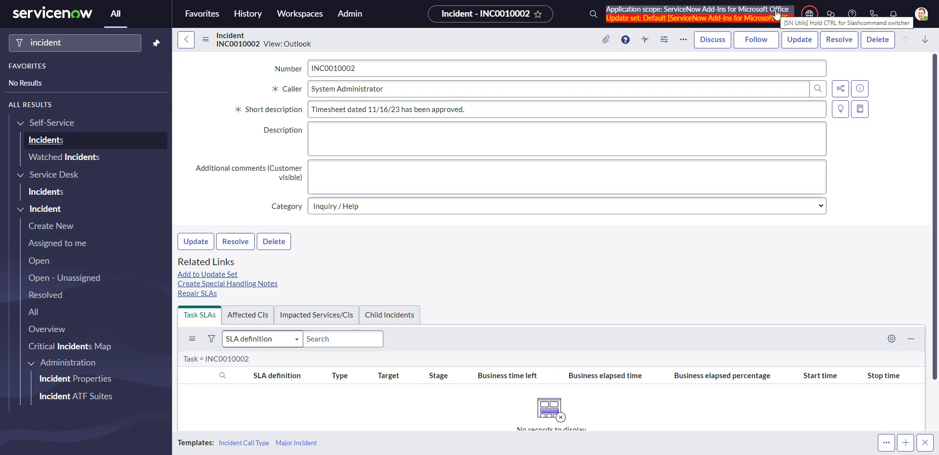
{"action": "mouse_move", "coordinate": [777, 16]}
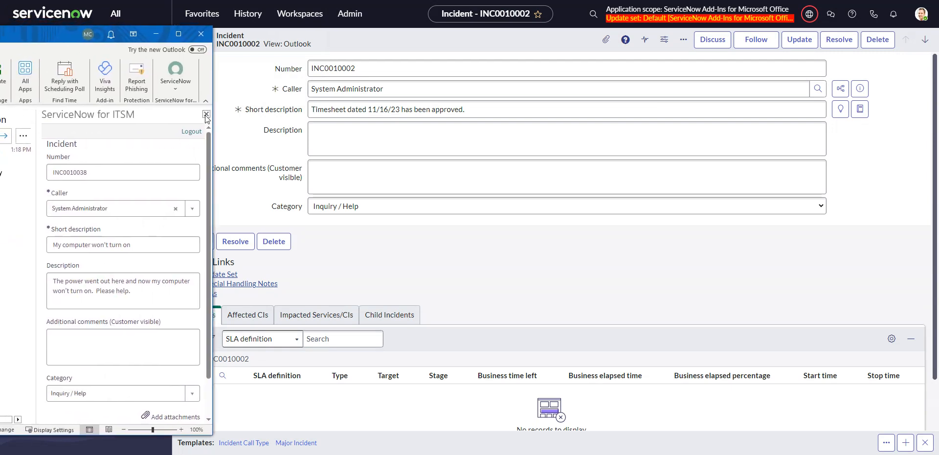
Step: Close the current incident pane and start a new incident from the open email
{"action": "left_click", "coordinate": [176, 77]}
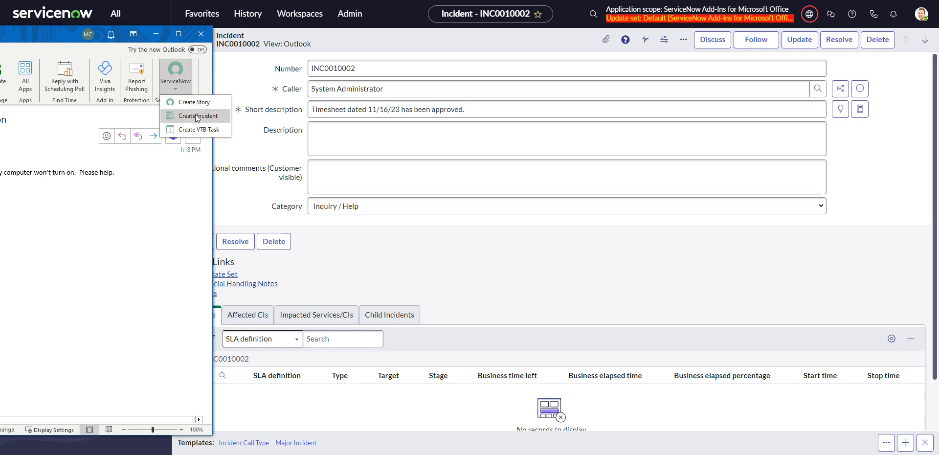
{"action": "mouse_move", "coordinate": [198, 115]}
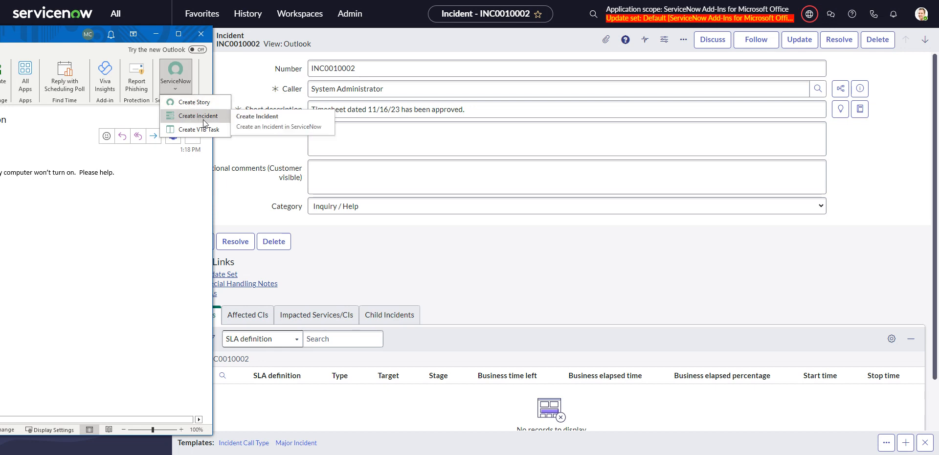
{"action": "left_click", "coordinate": [197, 116]}
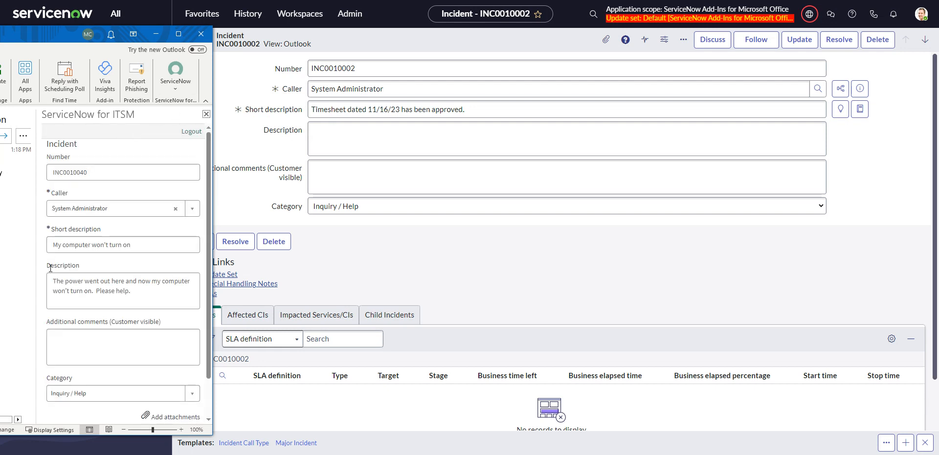
{"action": "mouse_move", "coordinate": [71, 262]}
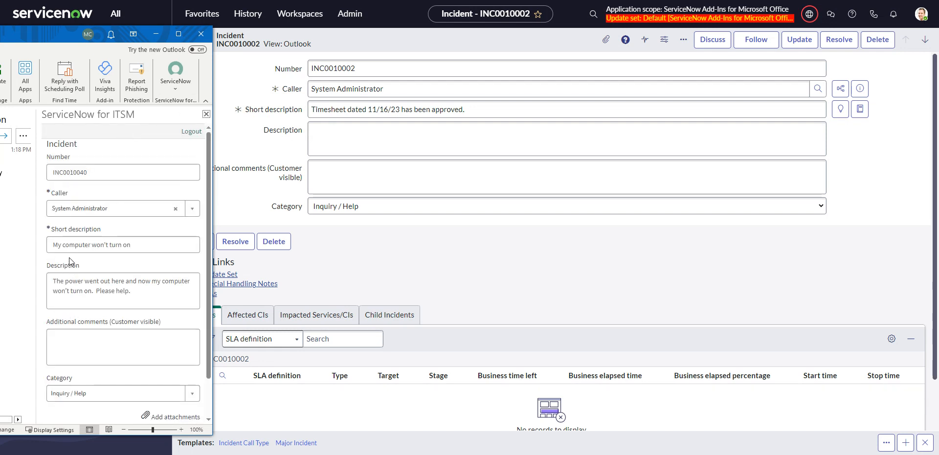